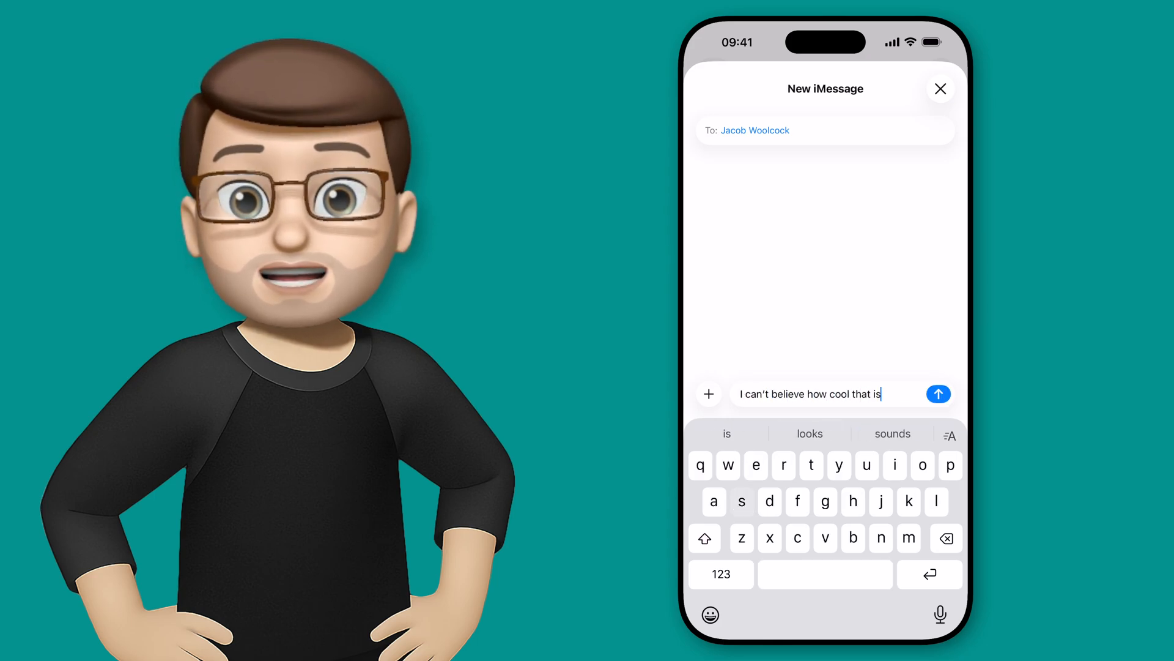
# - Add an exclamation mark so the draft reads "I can't believe how cool that is!"
pyautogui.write('!')
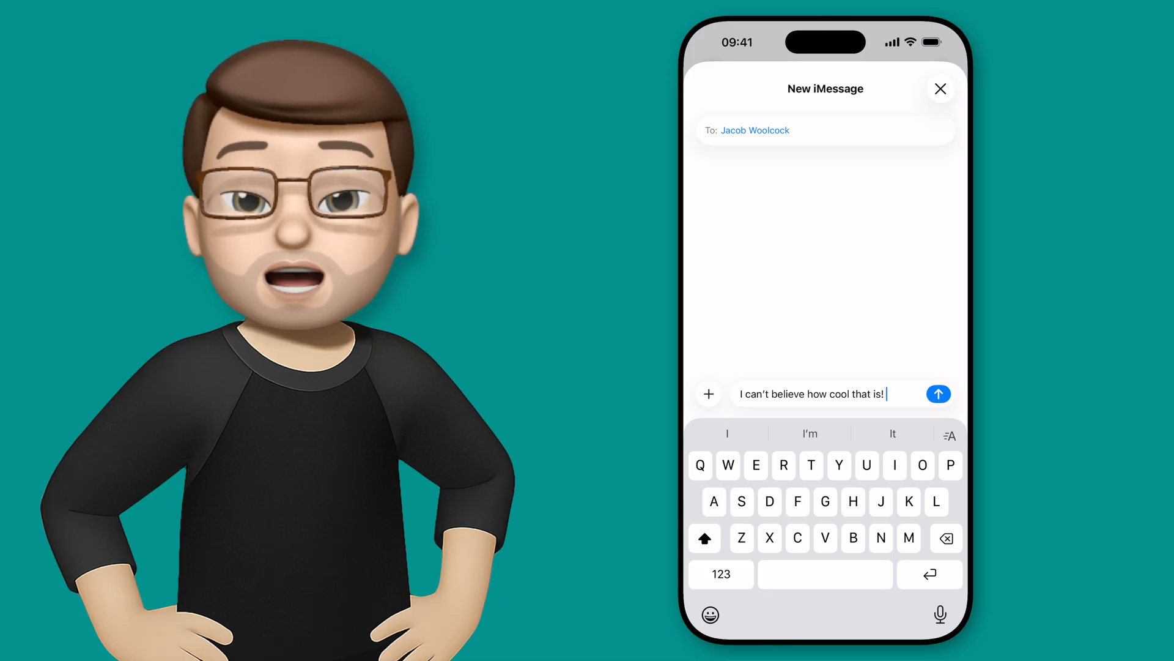
# - Open the Genmoji creator and describe the new Genmoji as "shock"
pyautogui.click(707, 393)
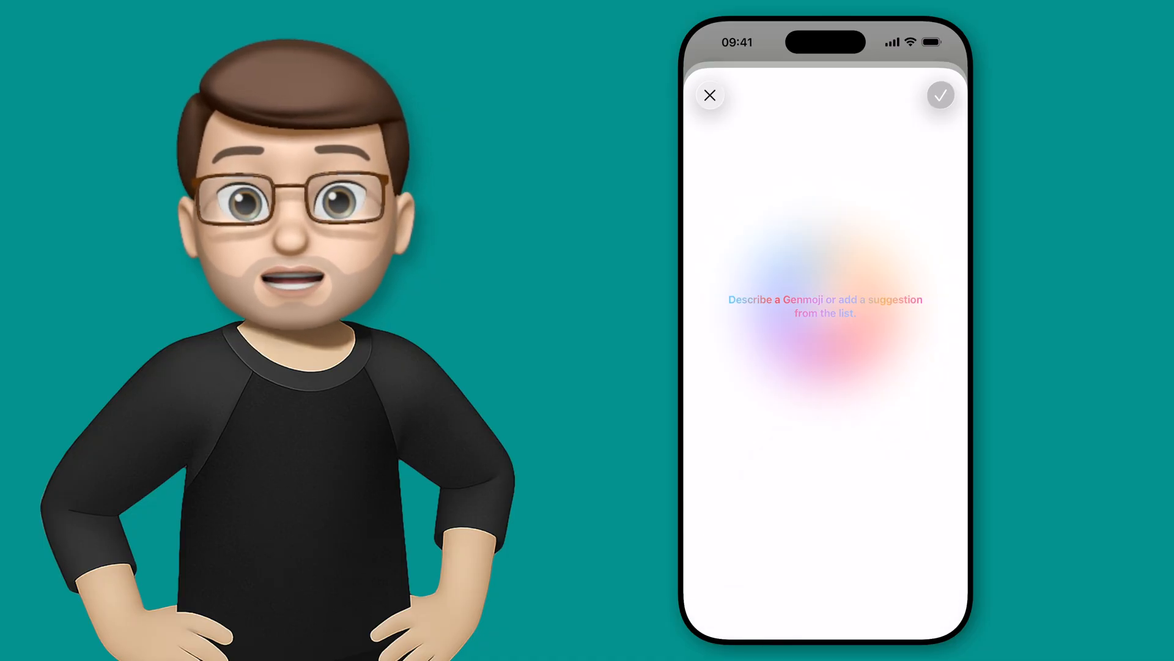
pyautogui.write('shock')
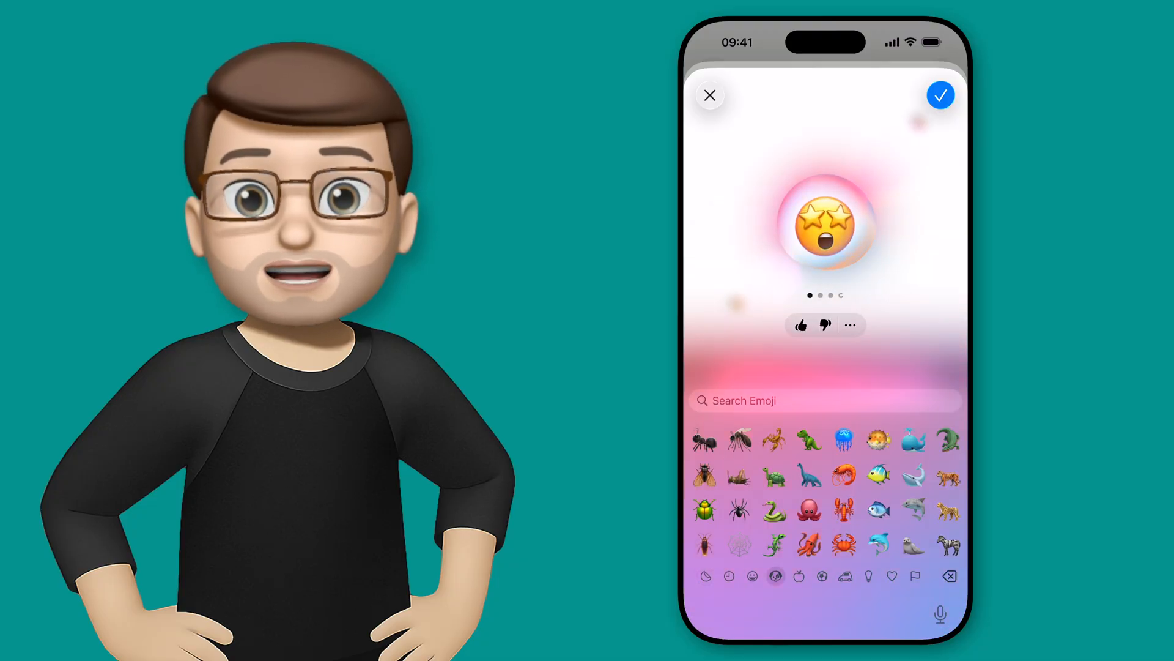
# - Search the emoji list for "octopus" to add to the star-struck Genmoji
pyautogui.write('octopus')
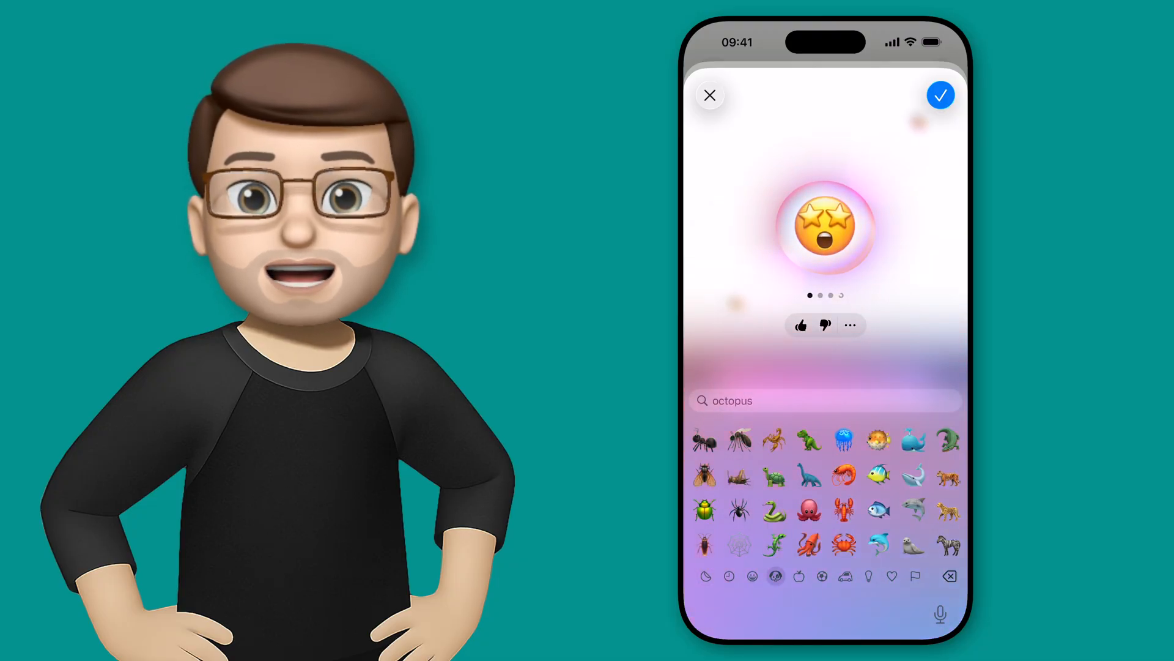